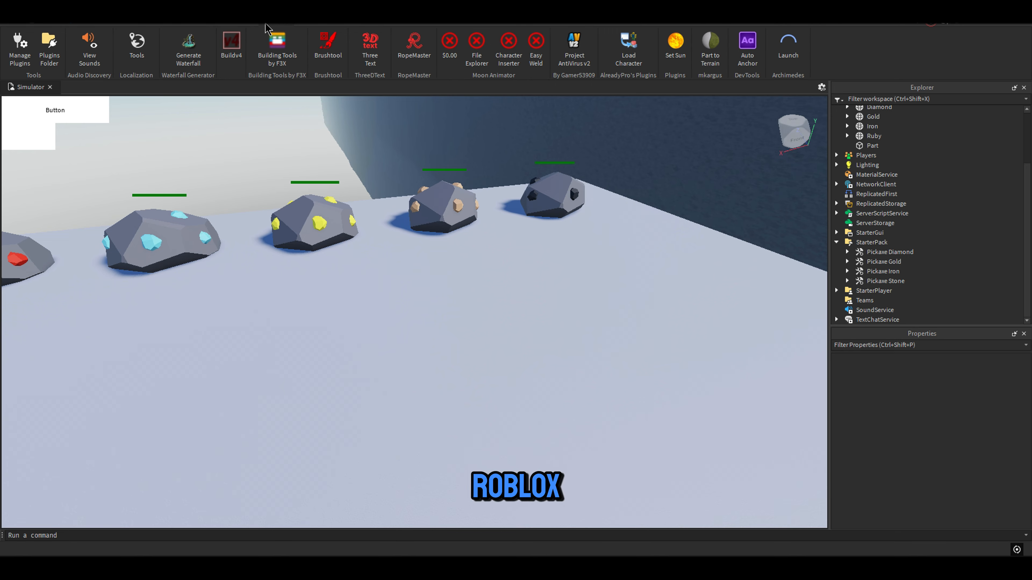
Step: Spawn the R15 avatar of user 'Voltr' into the scene with the Load Character plugin
left_click(627, 47)
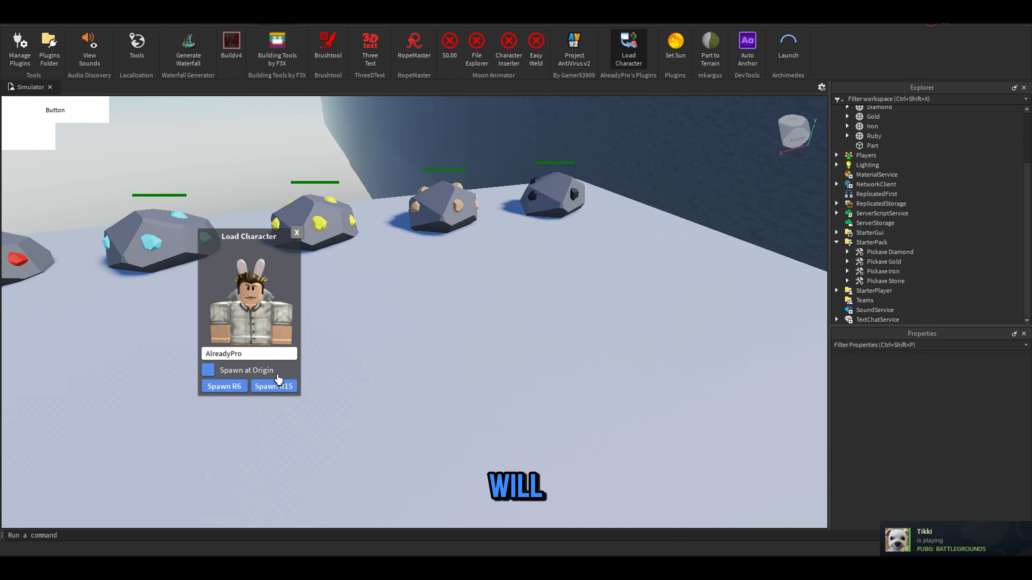
left_click(249, 353)
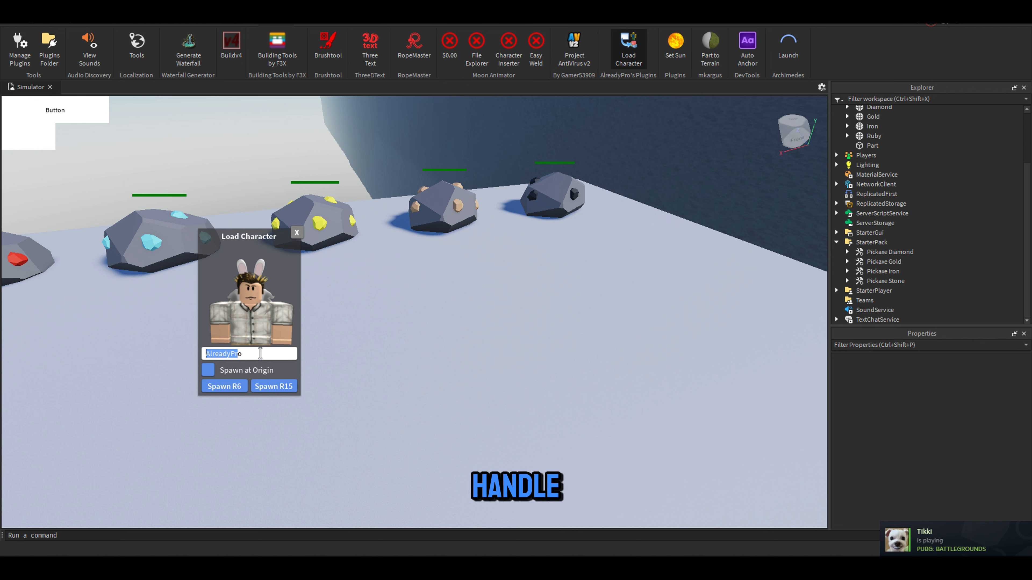
type("VoltrixDEV")
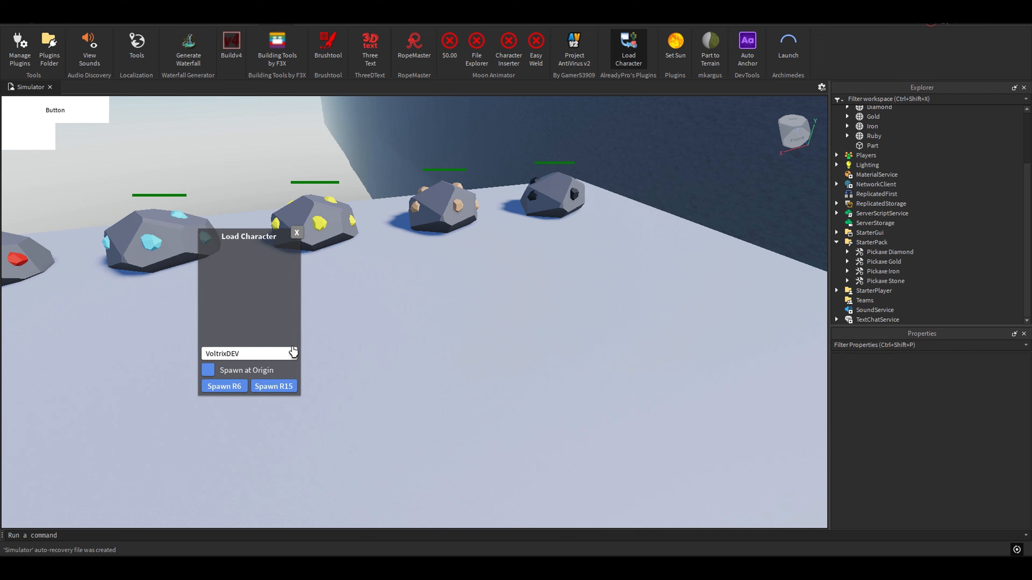
left_click(273, 387)
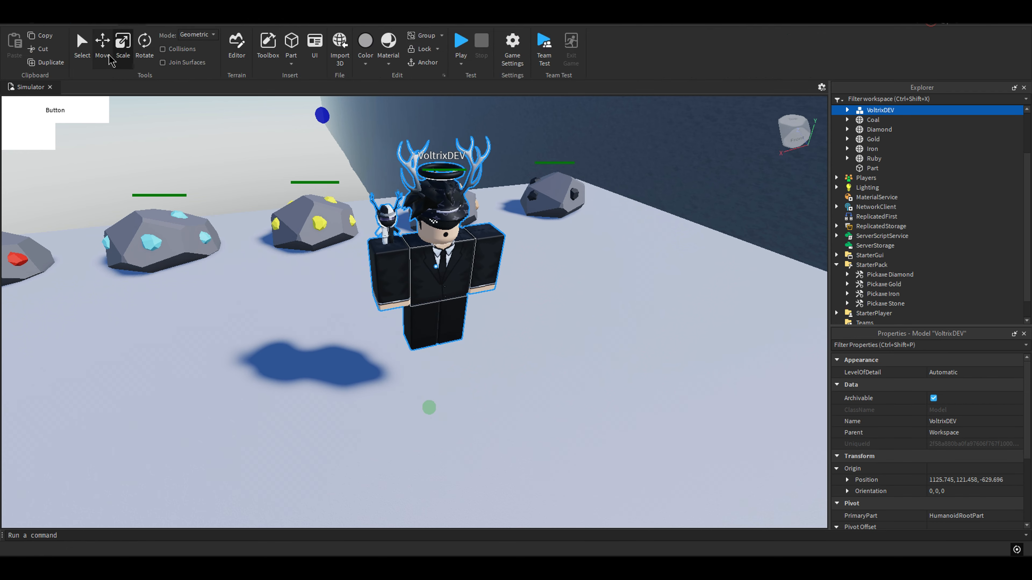
Step: Move the spawned character onto the ground among the ore rocks and deselect it
left_click(102, 43)
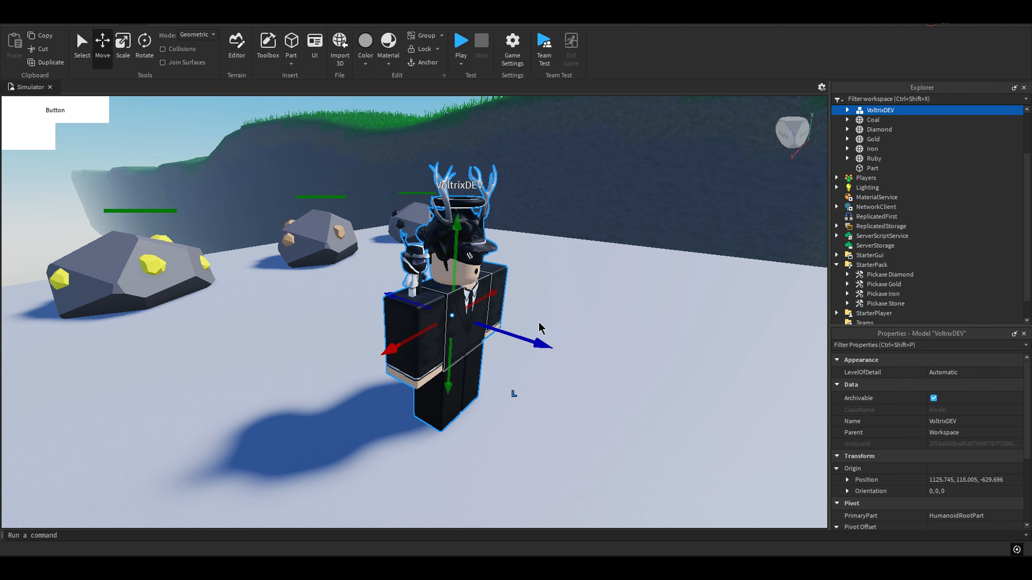
left_click(847, 110)
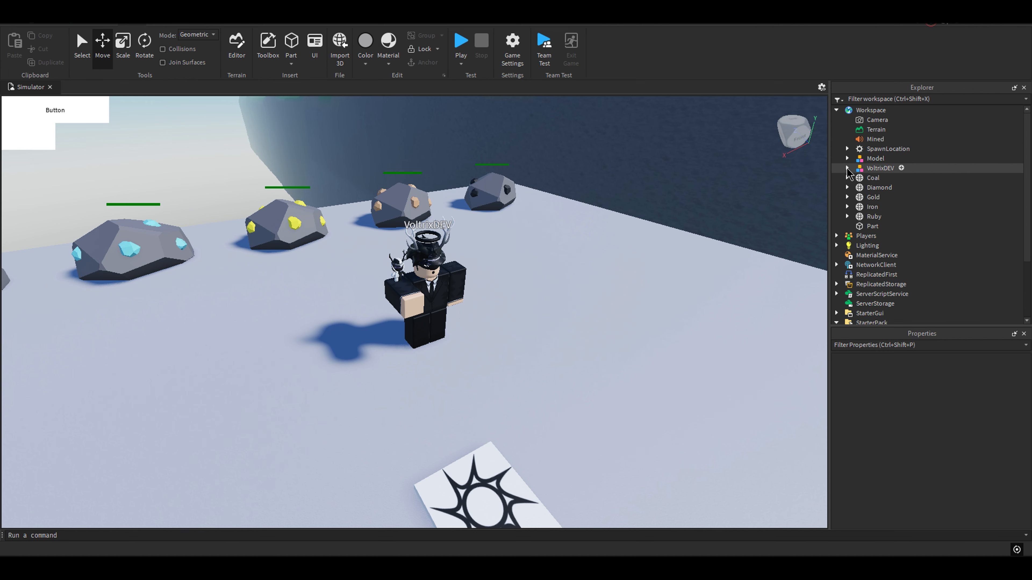
Step: Insert a MeshPart into Workspace and start choosing its MeshId file
left_click(870, 109)
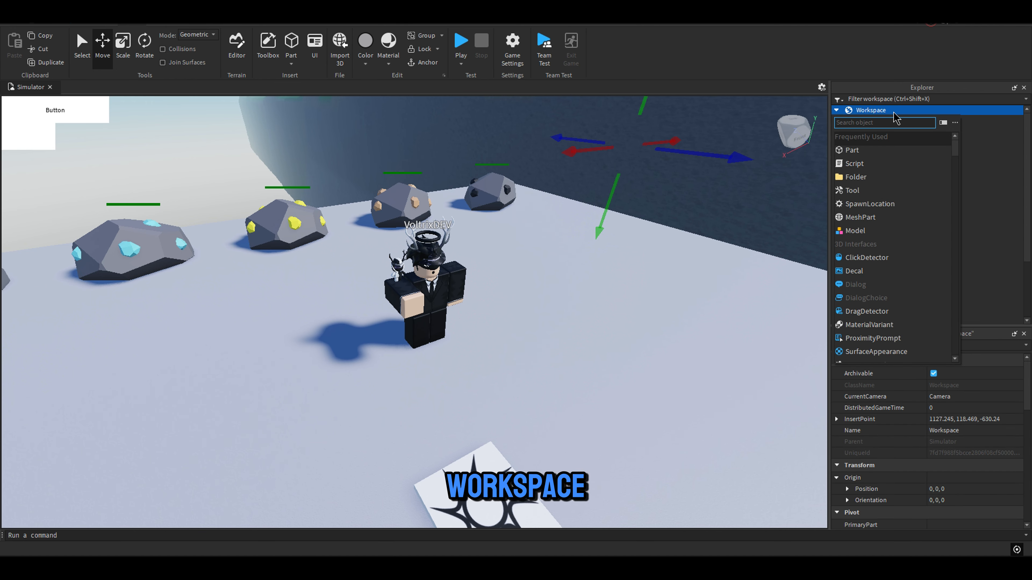
mouse_move(872, 224)
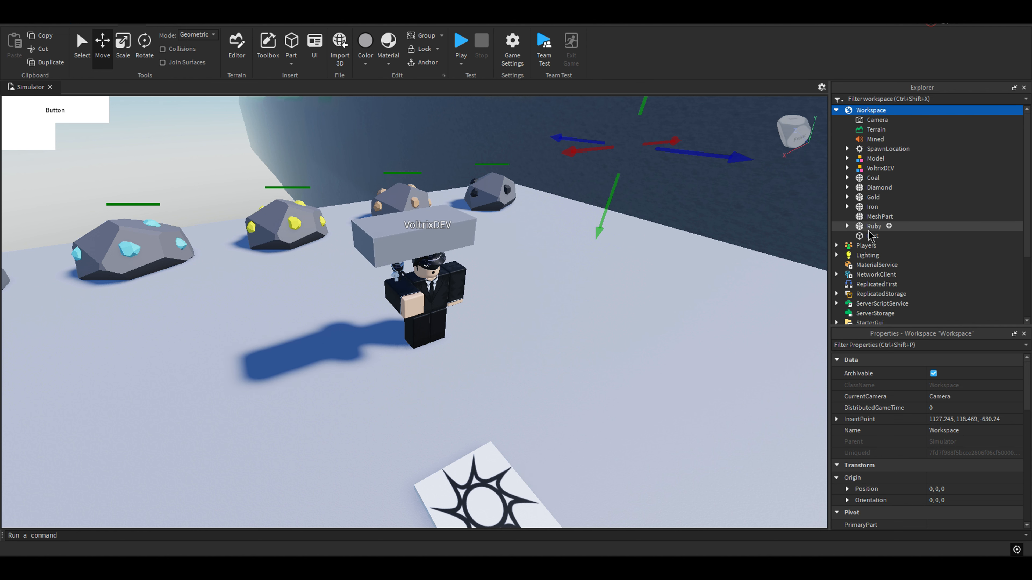
left_click(873, 235)
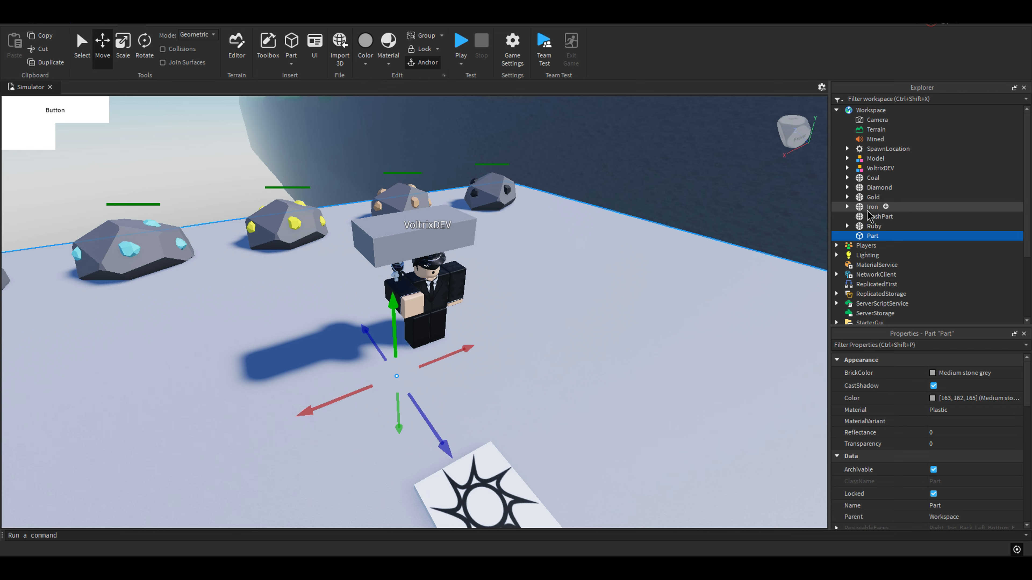
left_click(879, 217)
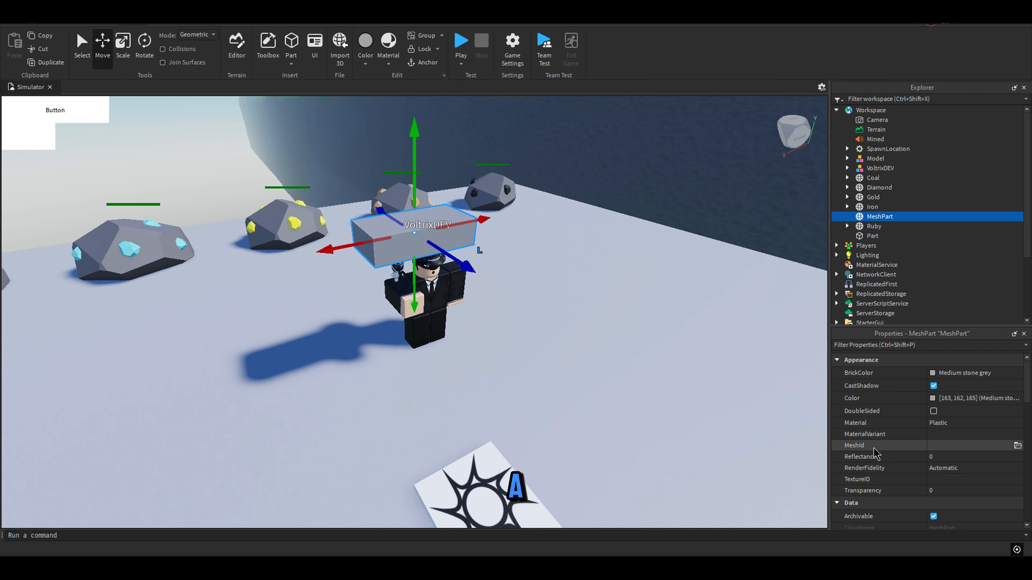
left_click(1017, 445)
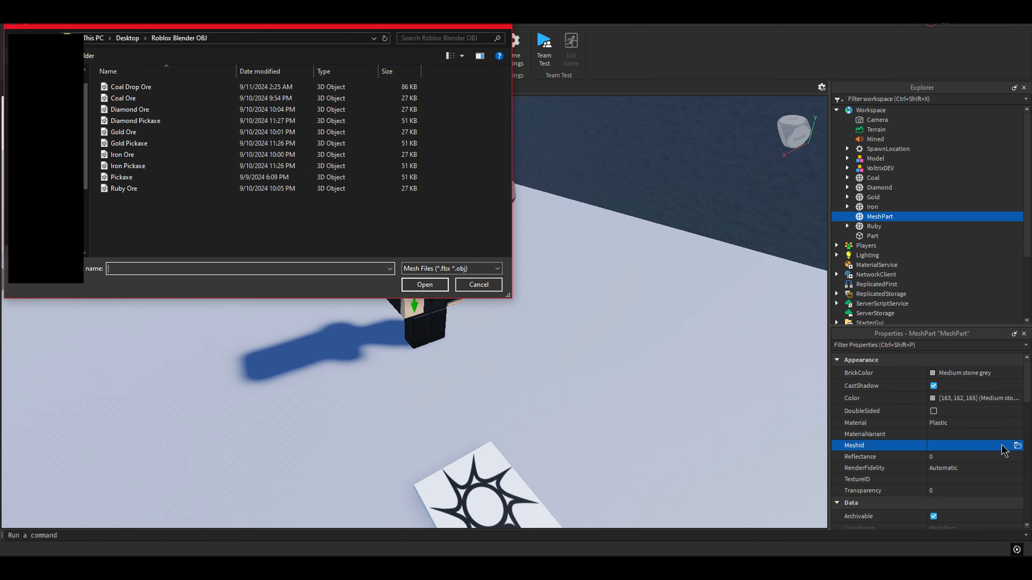
Step: Import the Pickaxe mesh into the MeshPart, declining the resize and relocation prompts
left_click(122, 176)
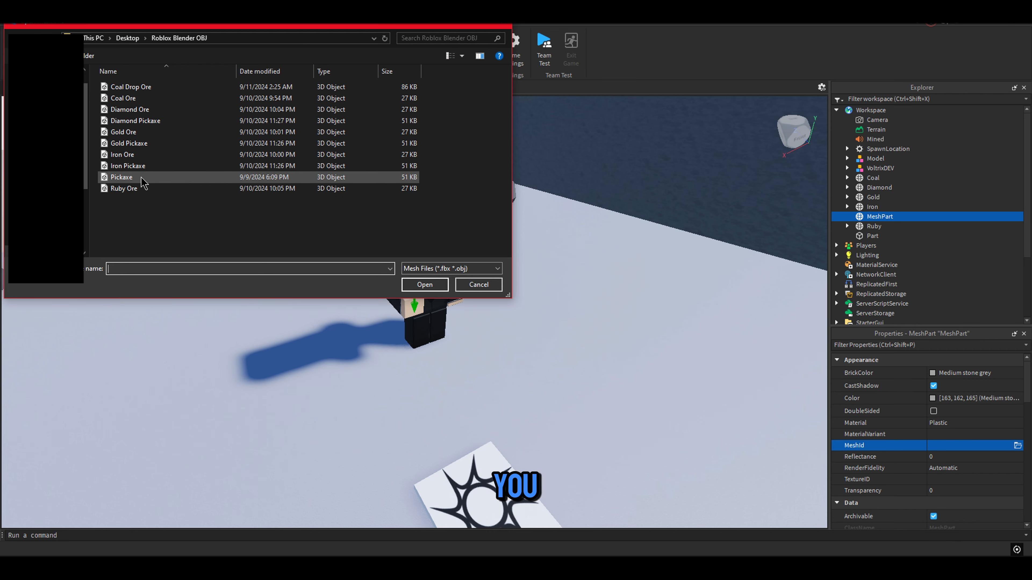
left_click(121, 176)
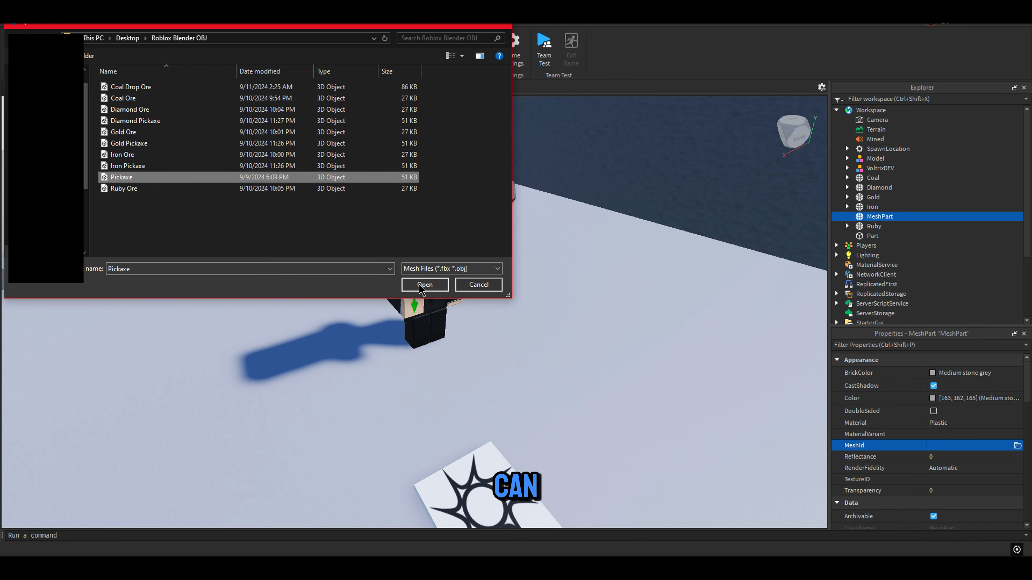
left_click(424, 285)
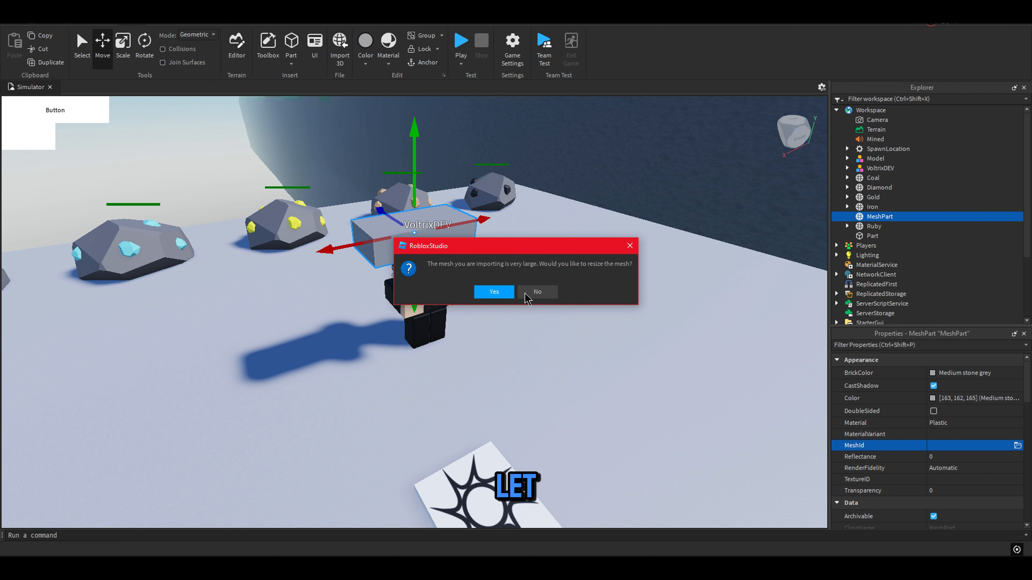
left_click(536, 291)
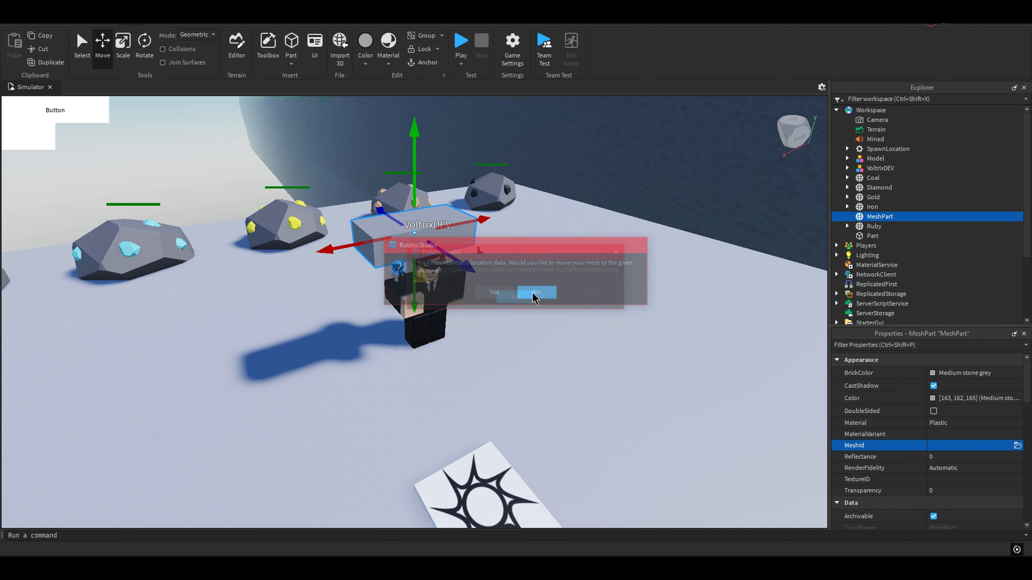
left_click(536, 292)
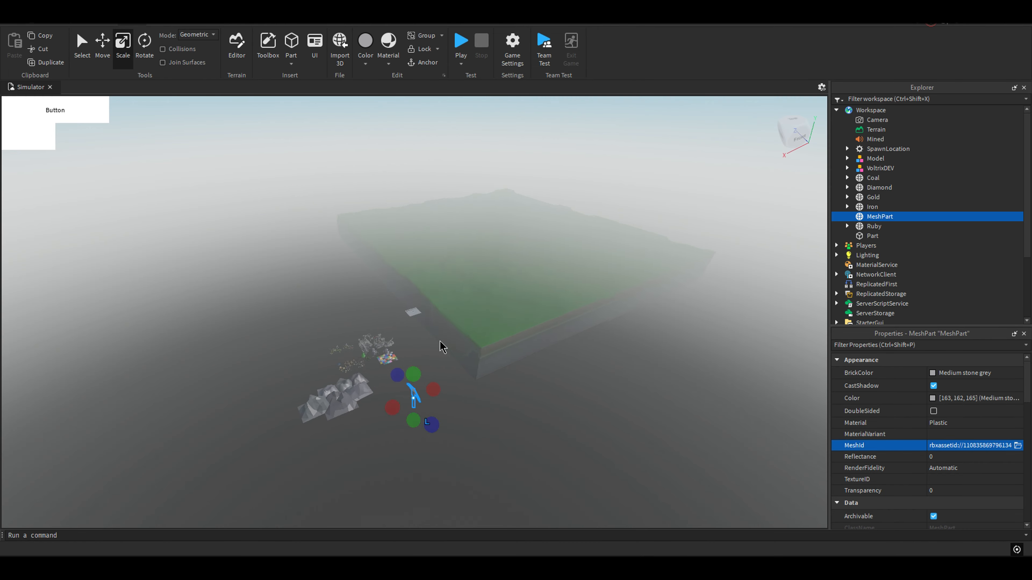
Step: Apply the Pallet texture to the pickaxe MeshPart and name it Handle
left_click_drag(441, 348, 458, 298)
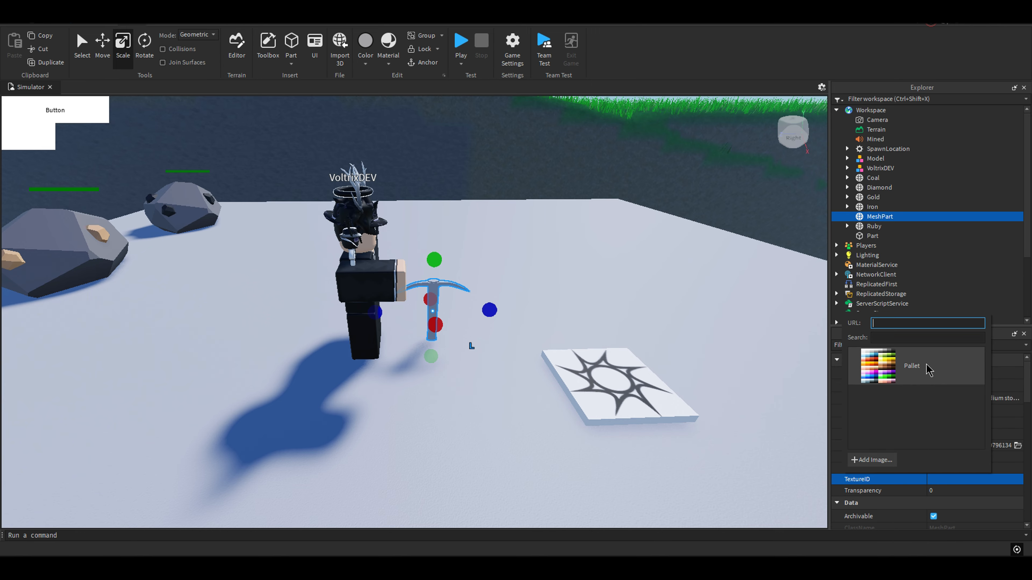
left_click(911, 366)
type("Handle")
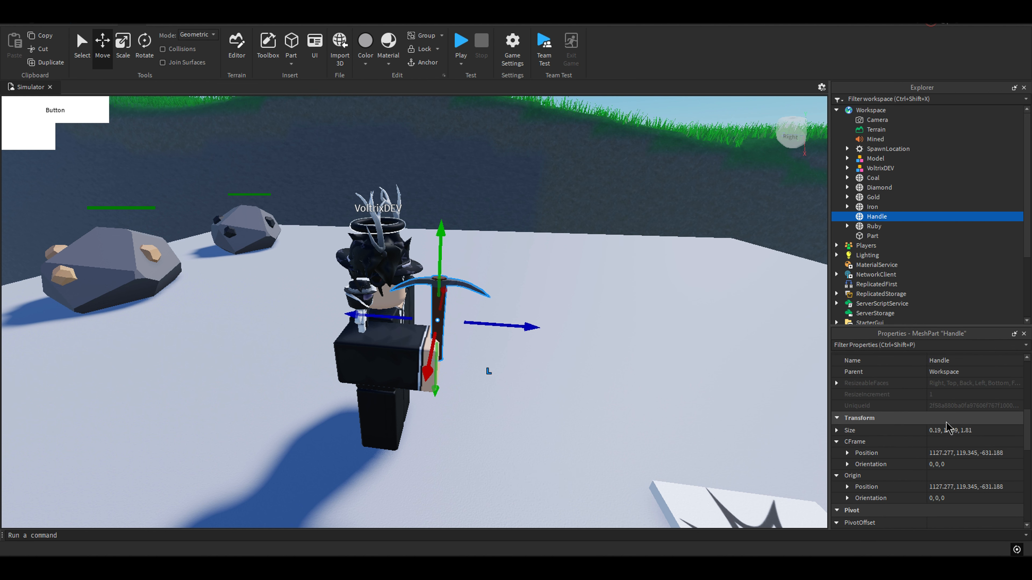
Step: Uncheck CanCollide on Handle, leaving Anchored off
scroll("down", 3)
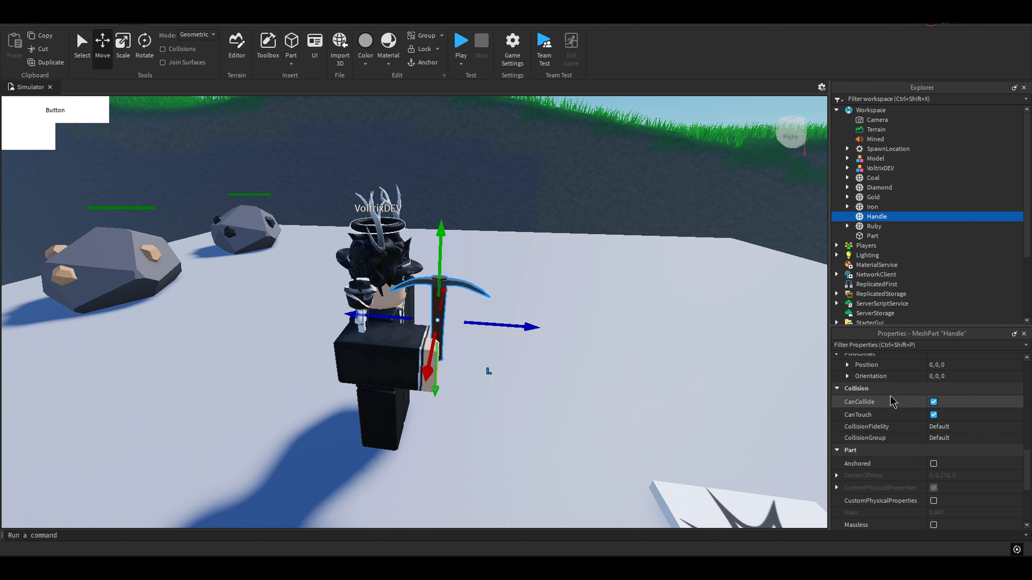
left_click(933, 402)
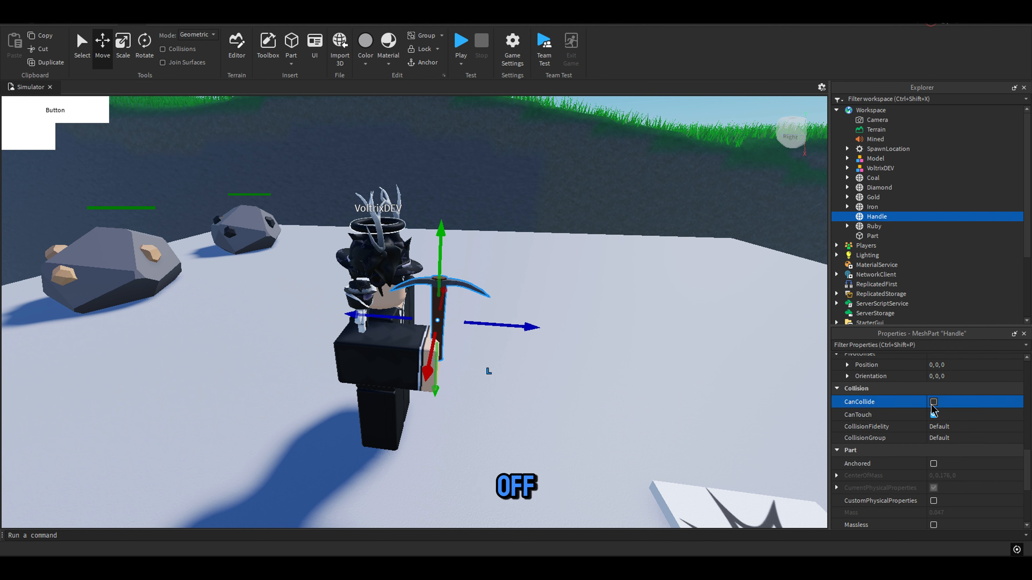
scroll("down", 3)
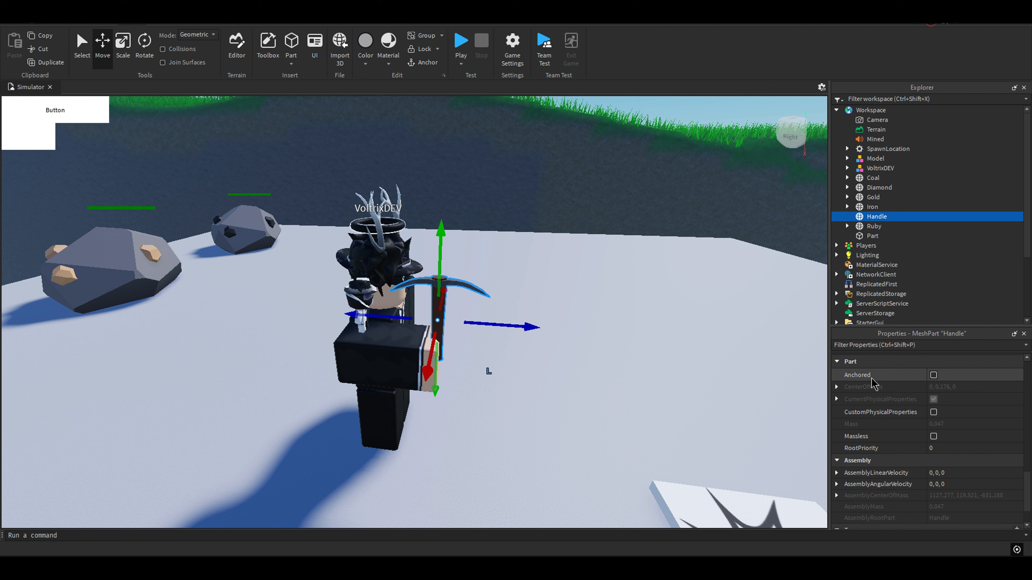
scroll("down", 3)
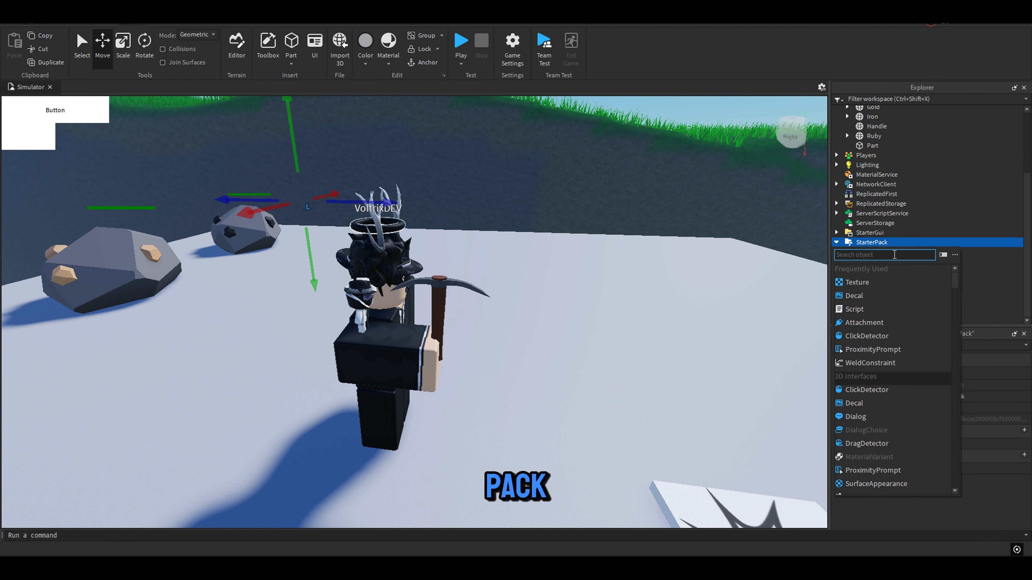
Step: Insert a Tool into StarterPack and drop the Handle pickaxe inside it
type("Tool")
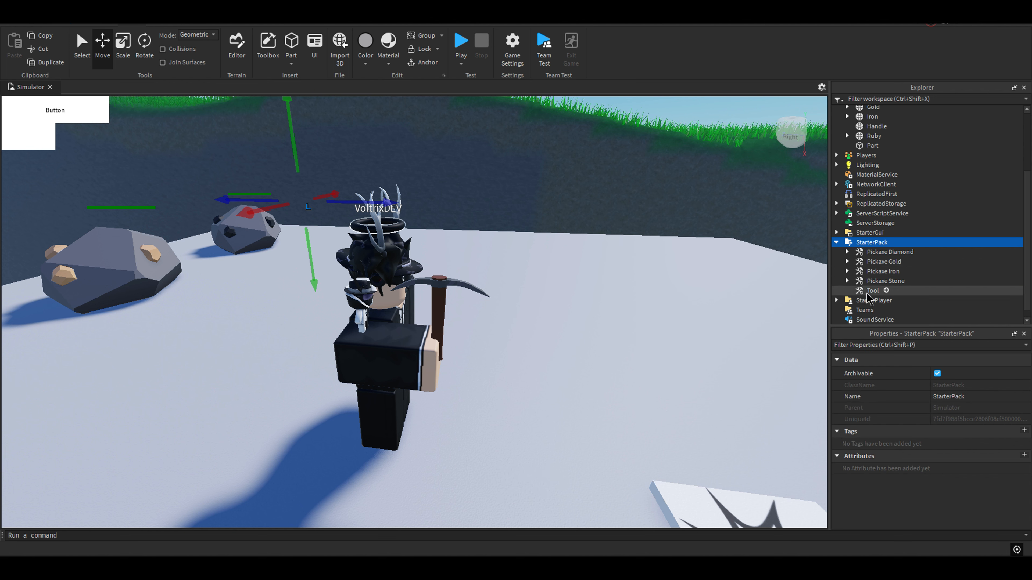
left_click(873, 291)
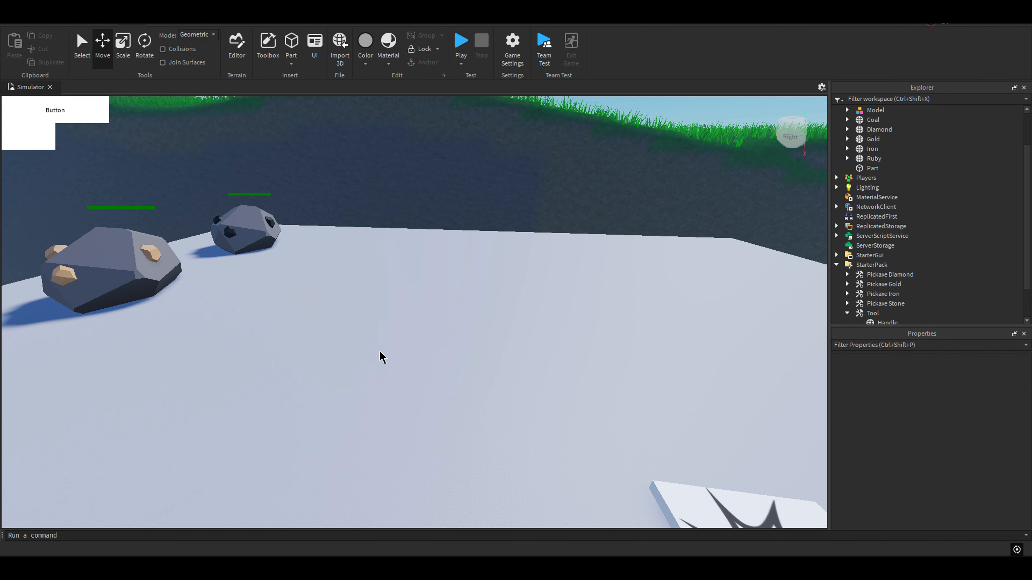
Step: Play-test the game, equipping the new pickaxe Tool and the Pickaxe Iron from the hotbar
left_click(461, 41)
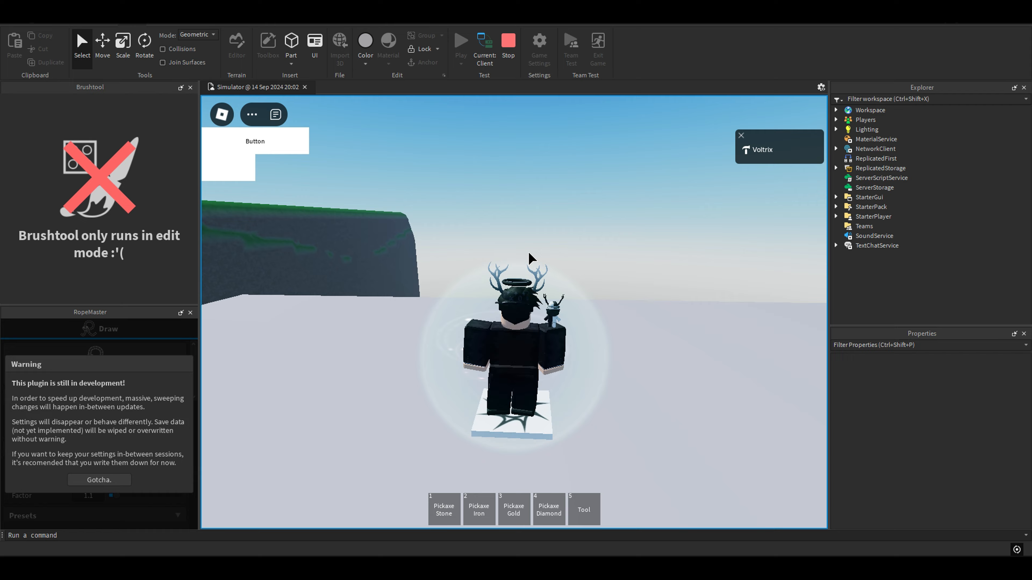
left_click(581, 509)
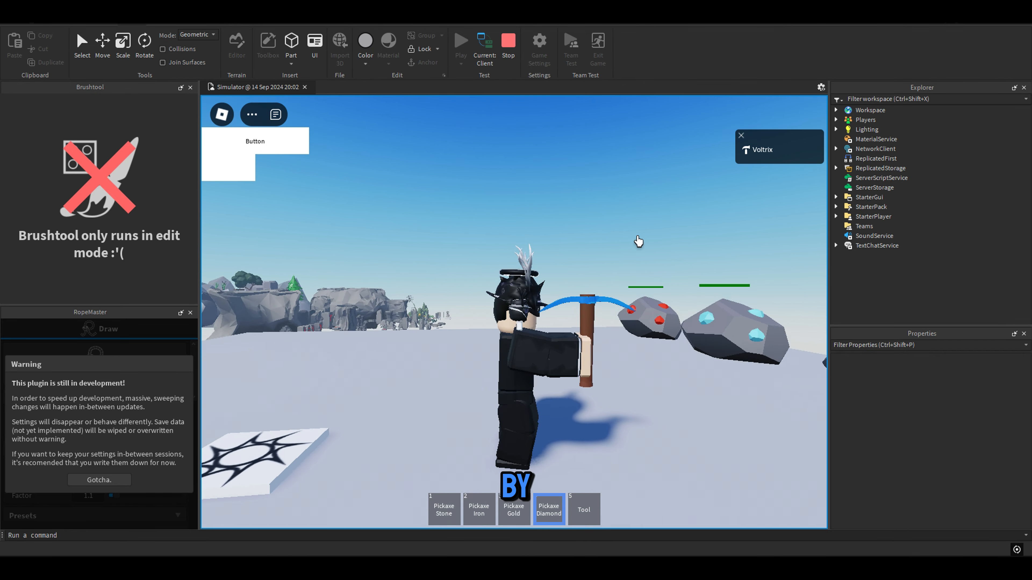
left_click(583, 509)
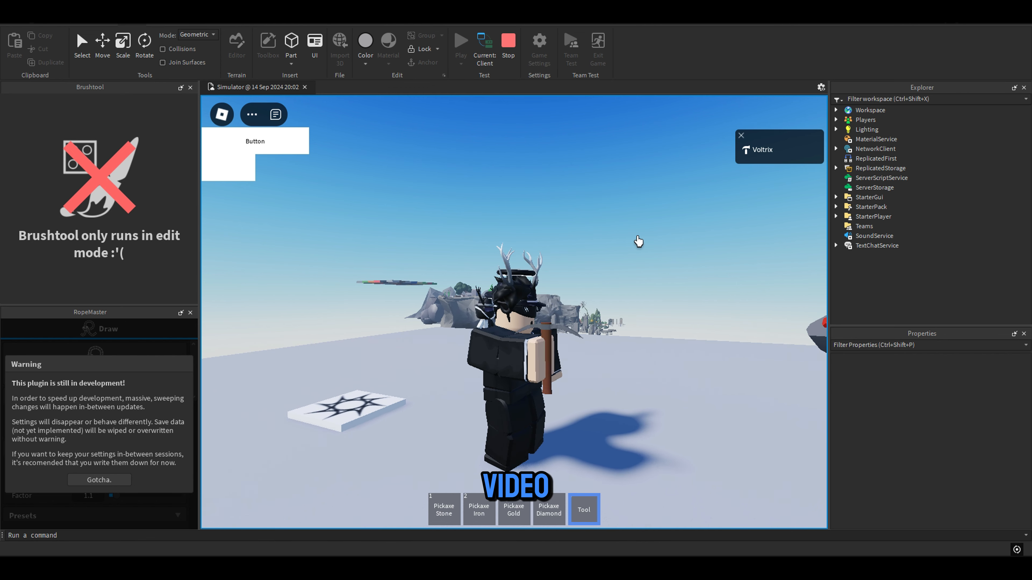
left_click(479, 509)
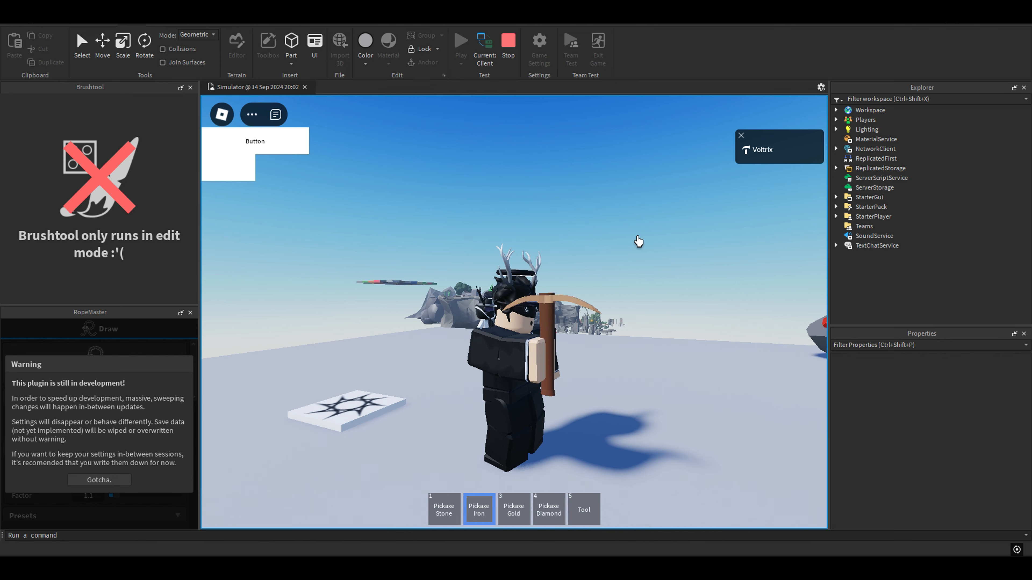